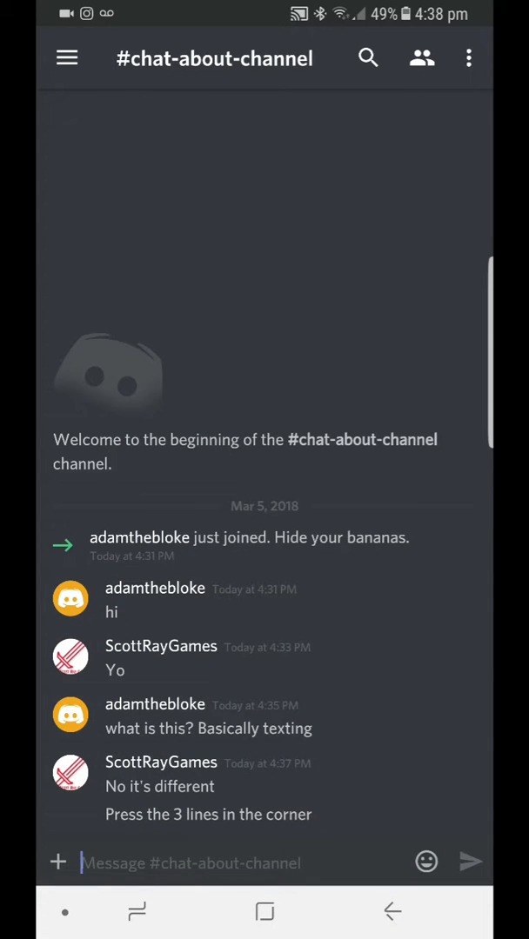
Switch from #chat-about-channel to #videos, then to the empty #misc-chat channel
click(66, 59)
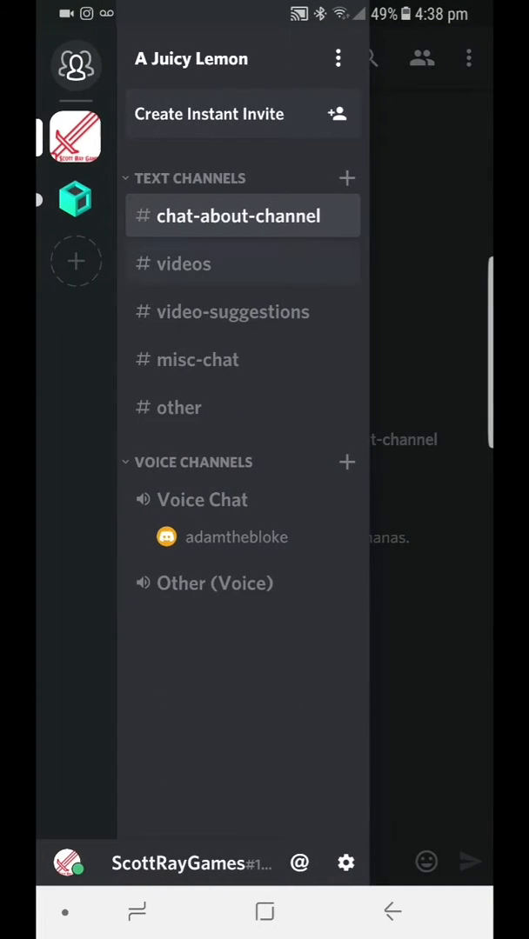
click(185, 264)
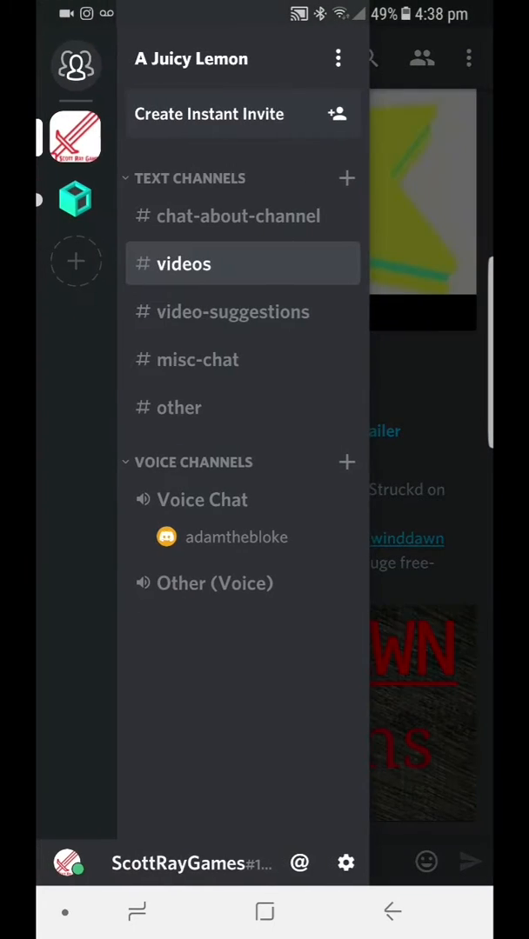
click(199, 359)
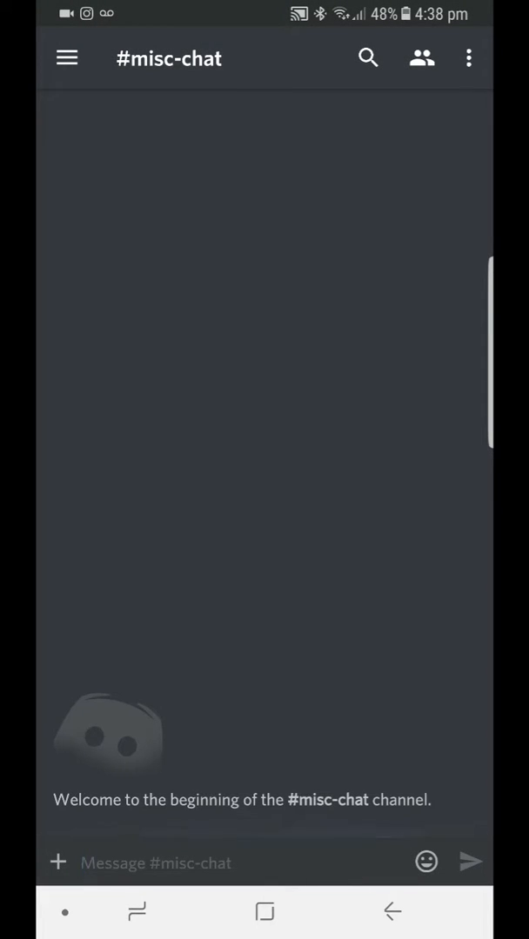
Send 'Here you can chat about other games!' as the first message in #misc-chat
text(He)
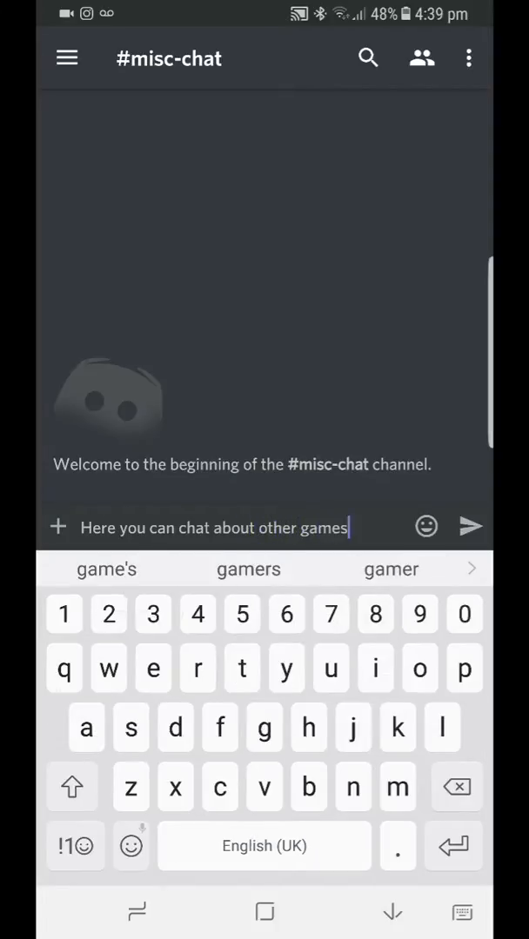
text(and)
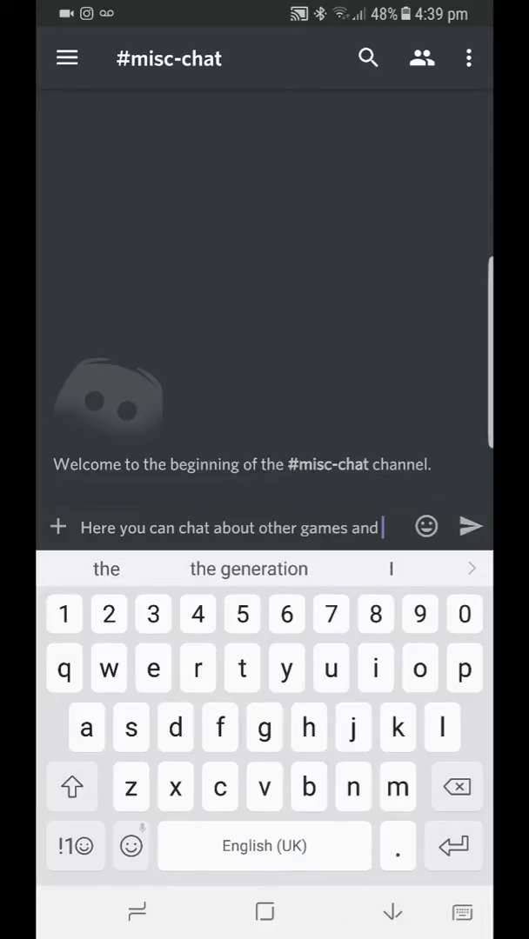
click(75, 846)
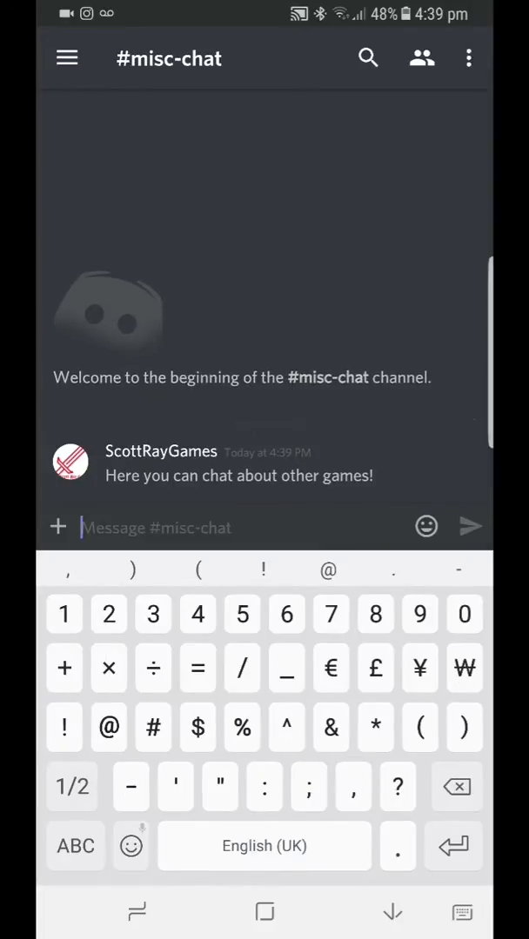
Visit the empty #other channel and bring the channel list back up
click(66, 60)
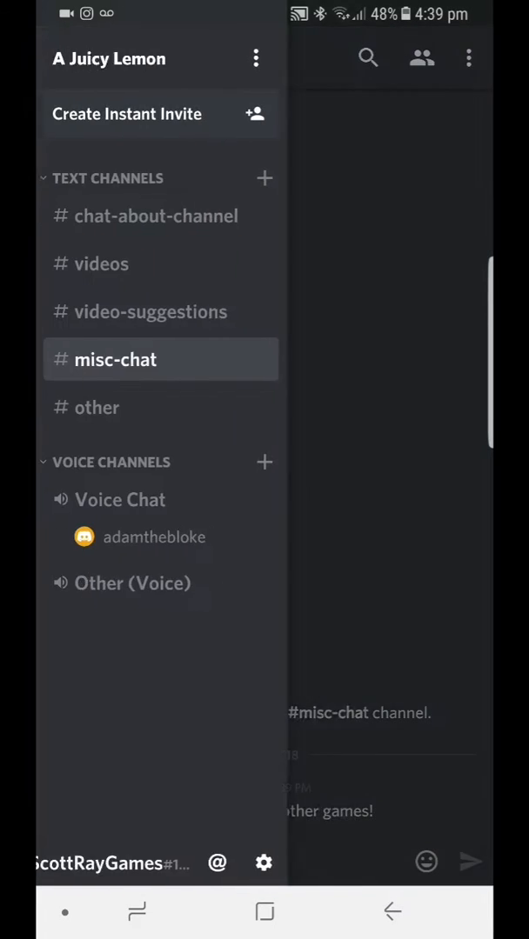
click(98, 407)
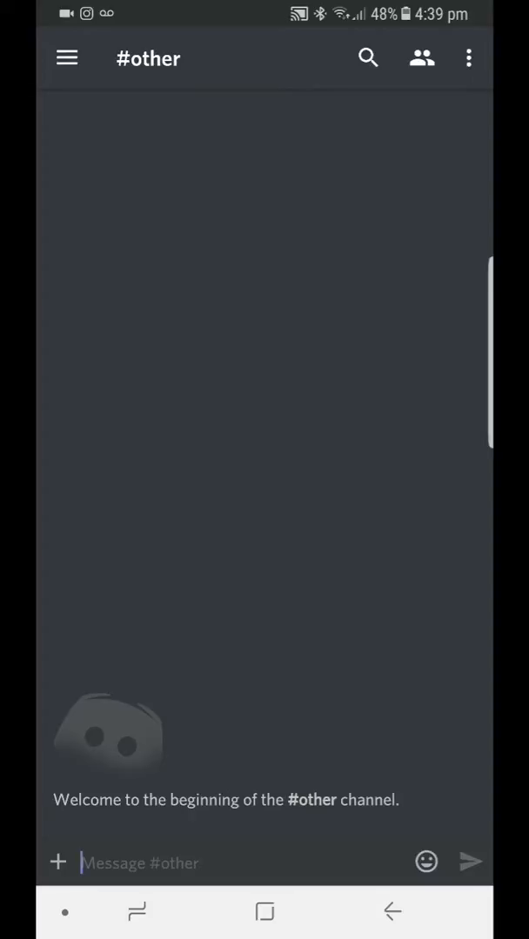
click(66, 59)
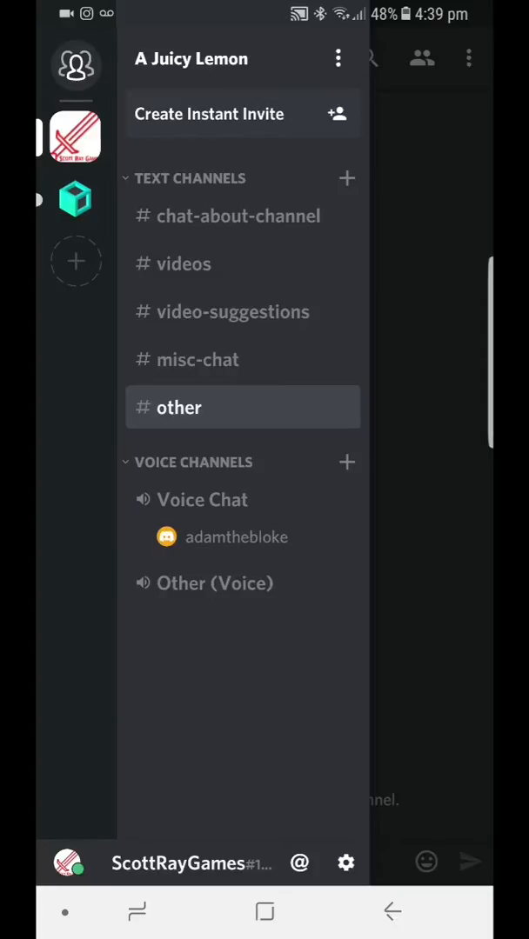
Rename Voice Chat to 'Voice Chat About Channel' in its settings, then return to #chat-about-channel
click(201, 499)
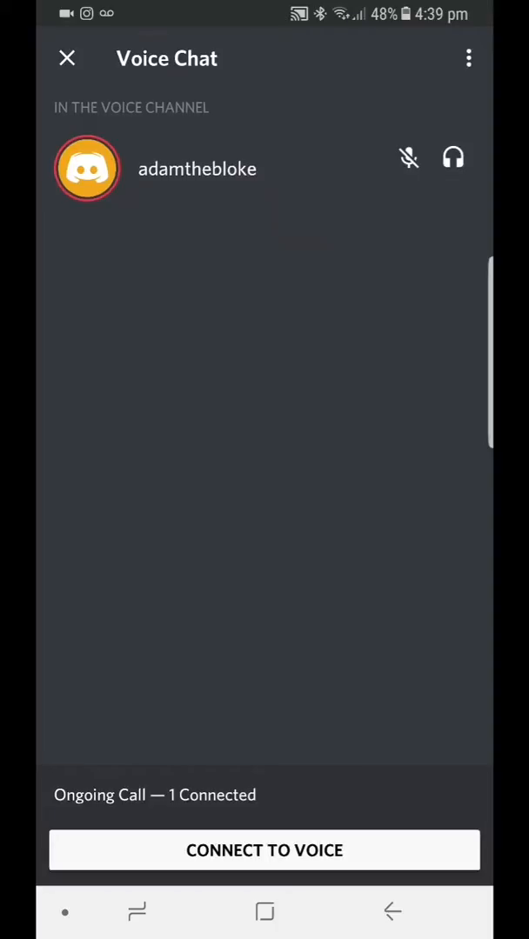
click(468, 59)
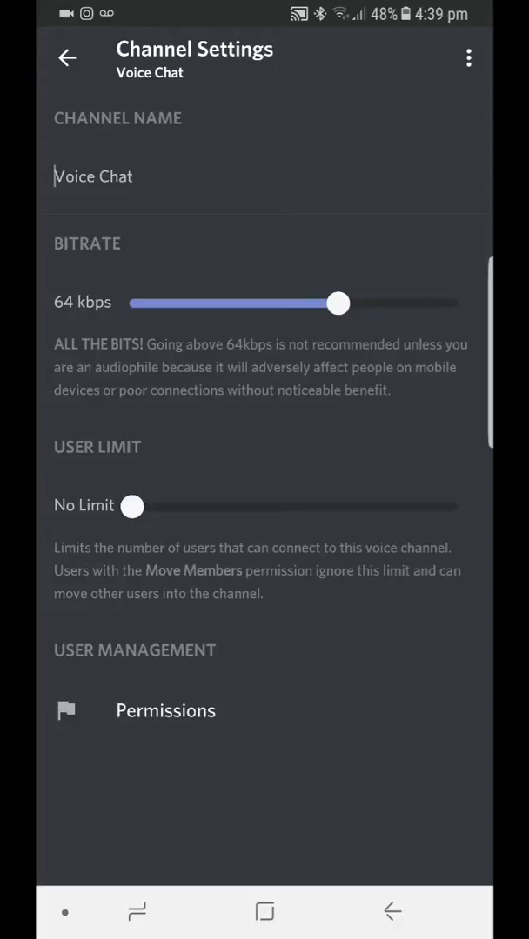
click(93, 175)
text( A)
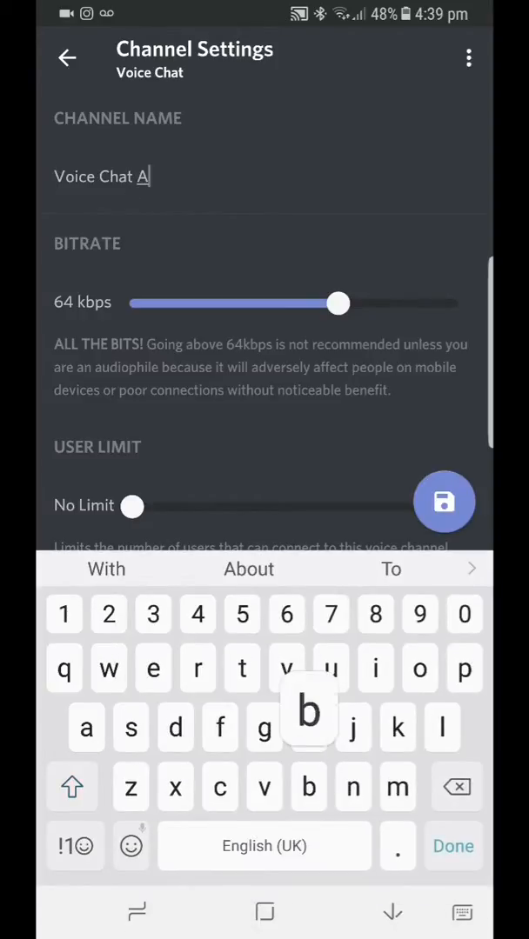
text(bout Channel)
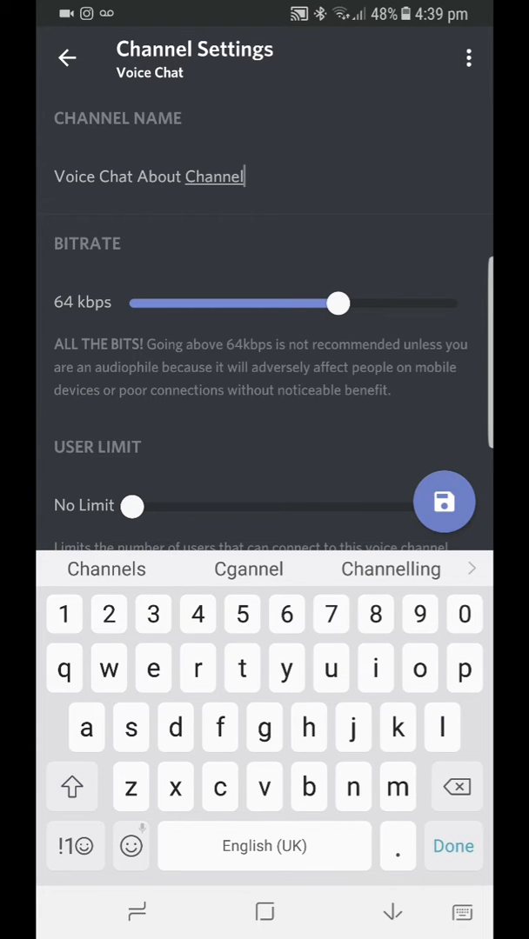
click(445, 501)
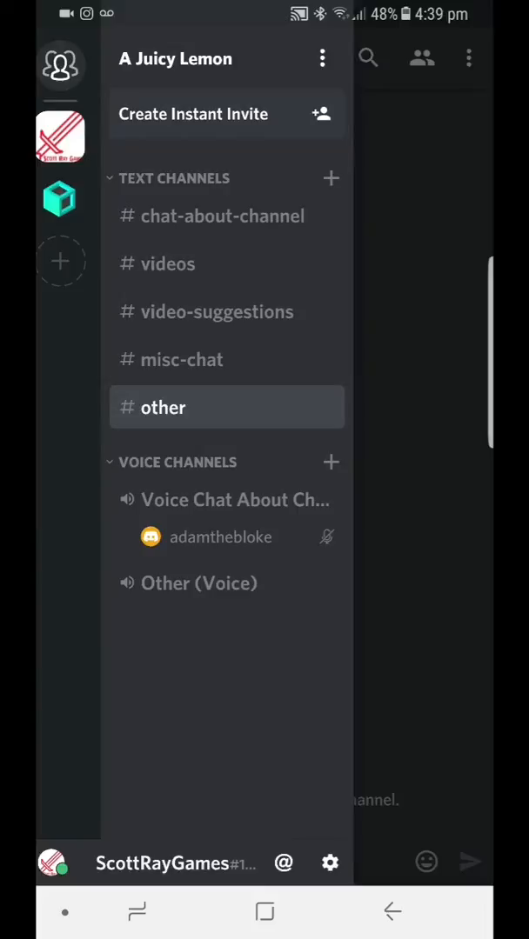
click(223, 215)
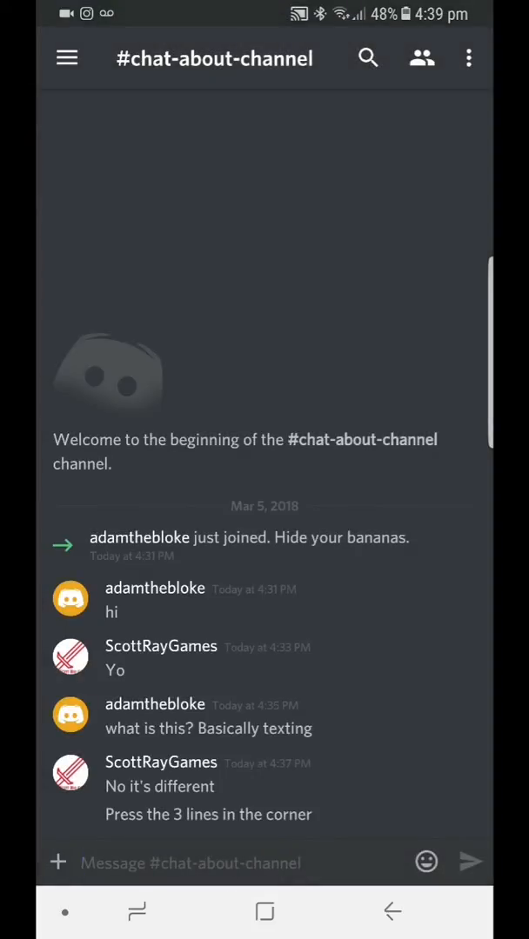